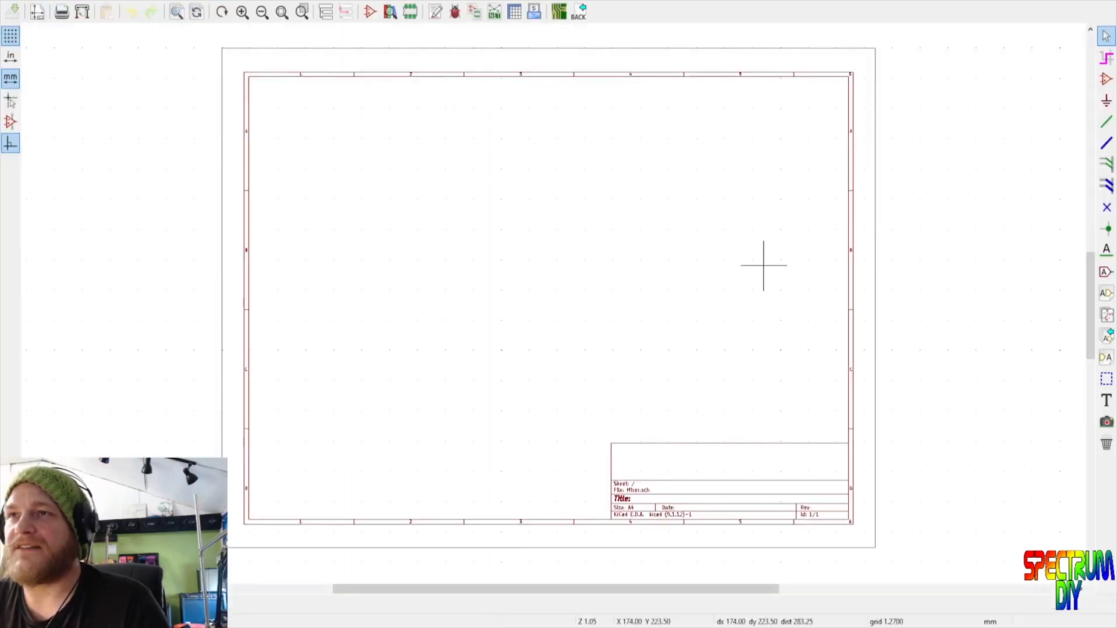
mouse_move(598, 249)
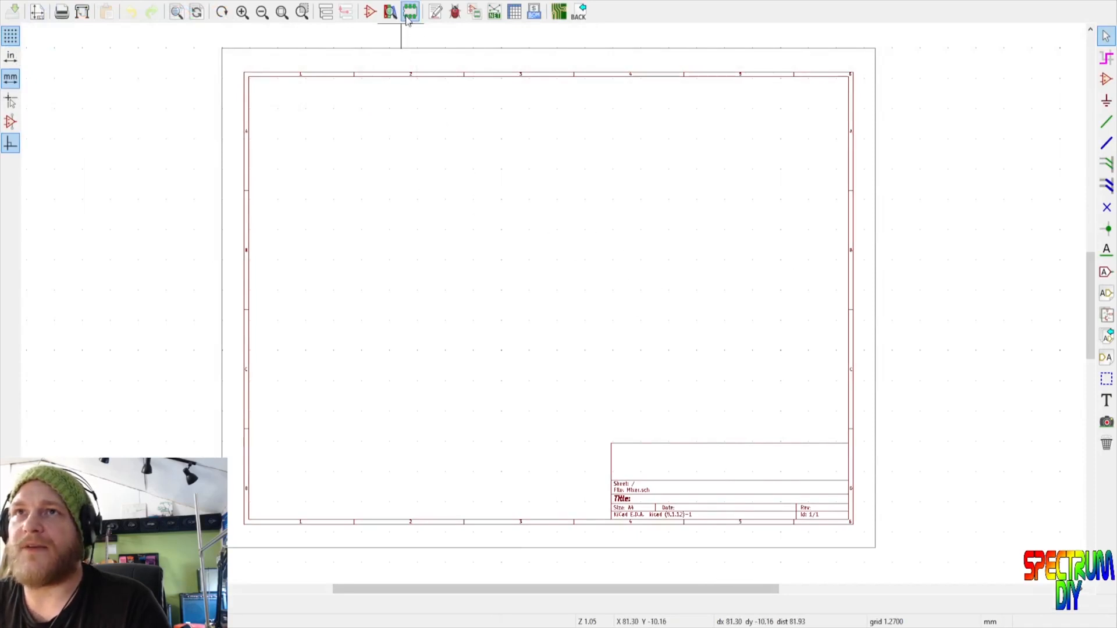
mouse_move(1041, 114)
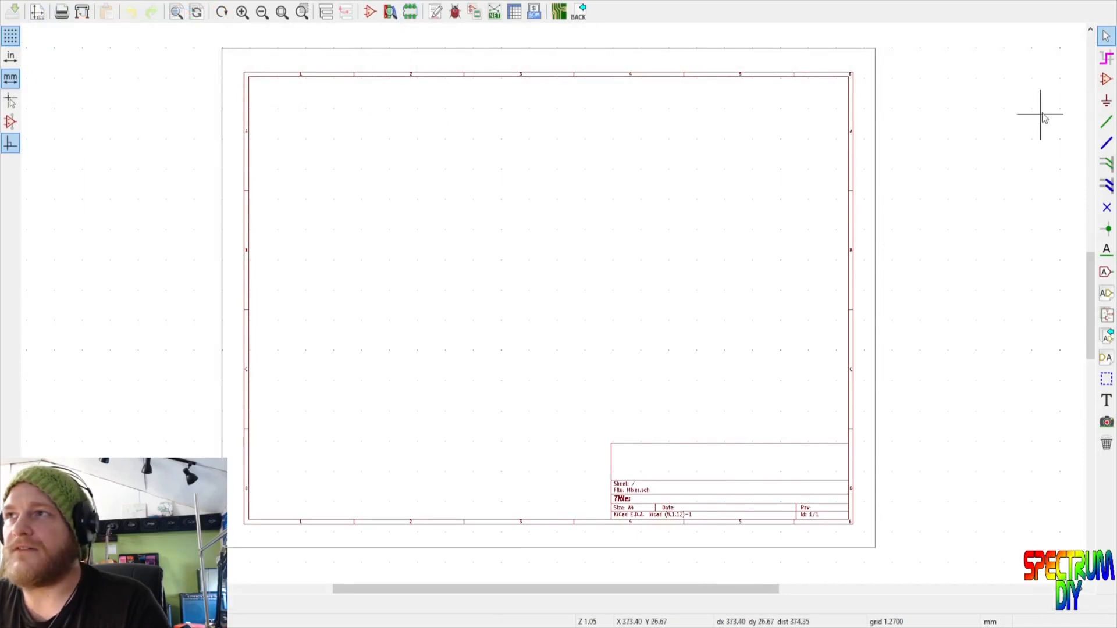
Arm the Place Symbol tool on the empty A4 schematic sheet
click(1107, 80)
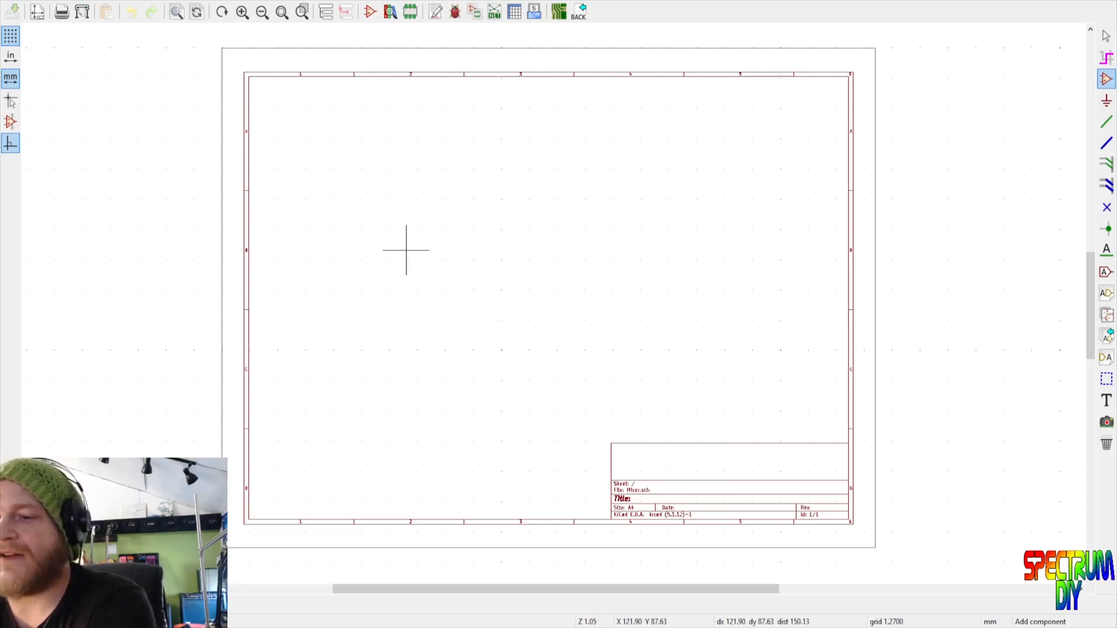
mouse_move(412, 43)
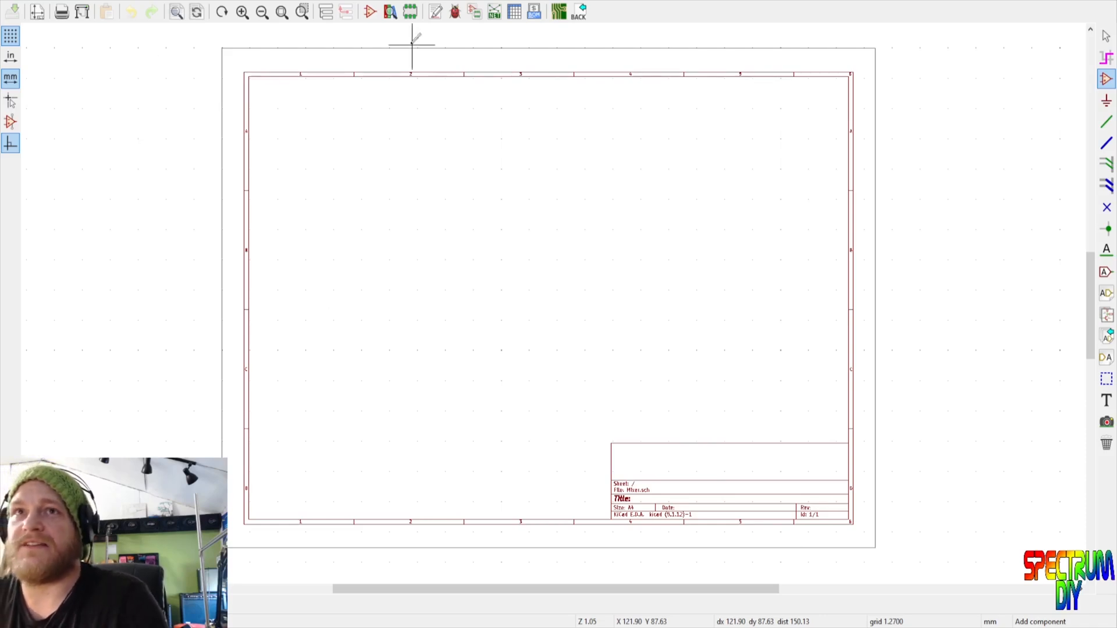
mouse_move(96, 121)
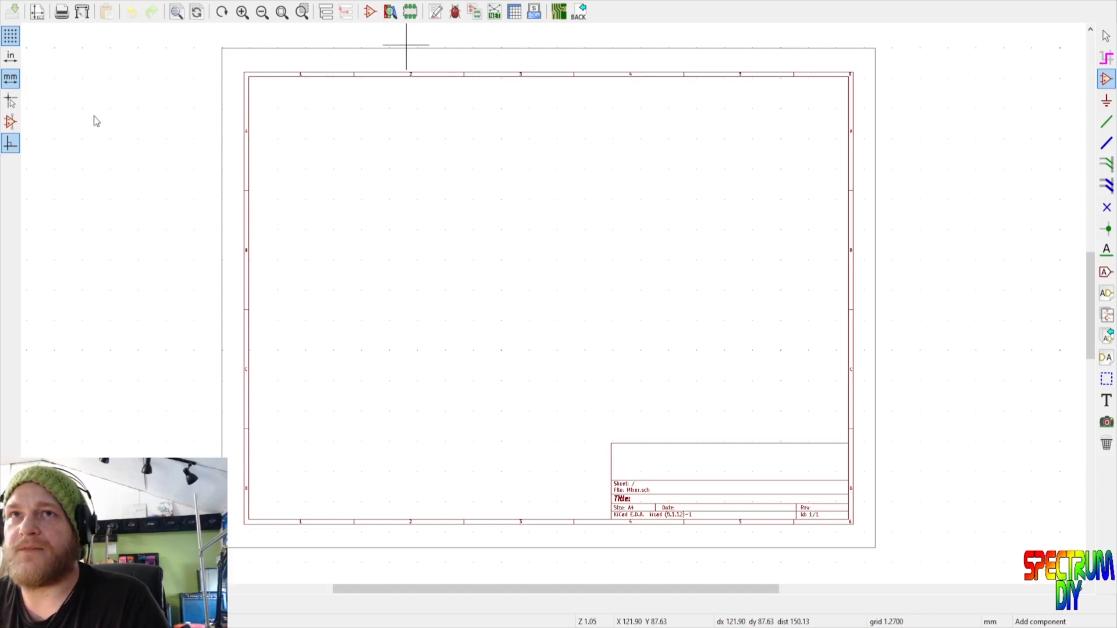
mouse_move(296, 342)
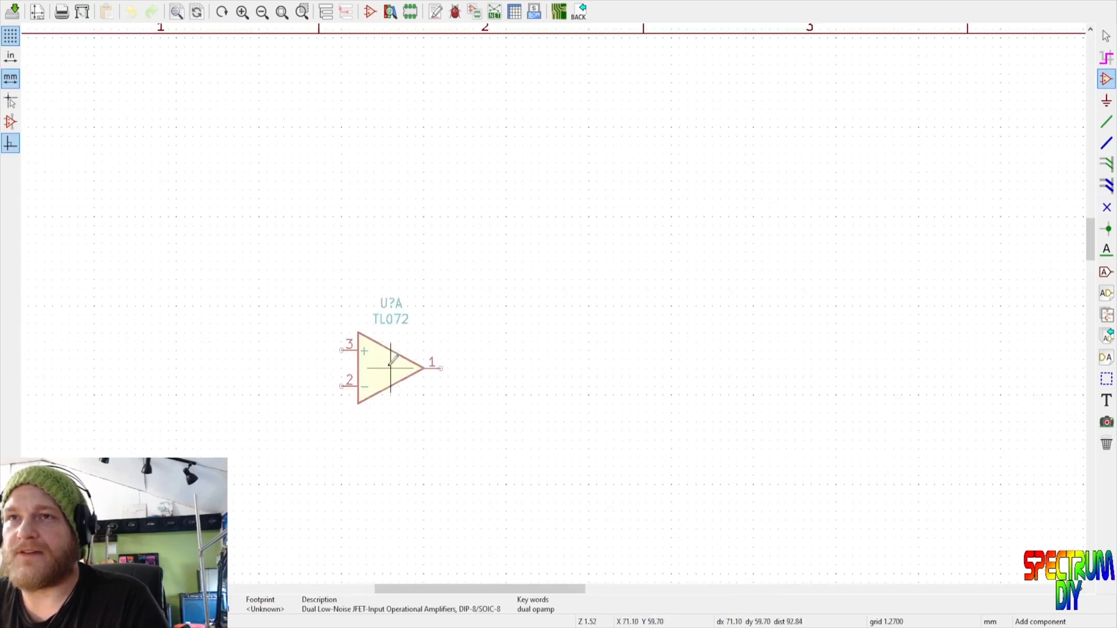
Place the TL072 op-amp units U?A and U?B on the sheet
scroll(down, 3)
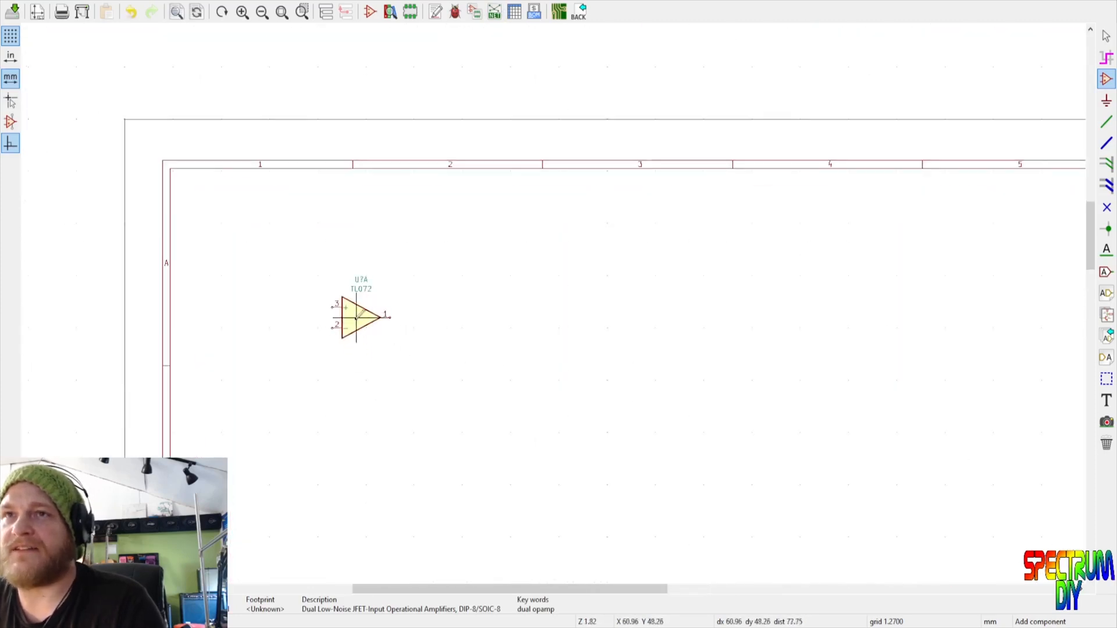
mouse_move(477, 401)
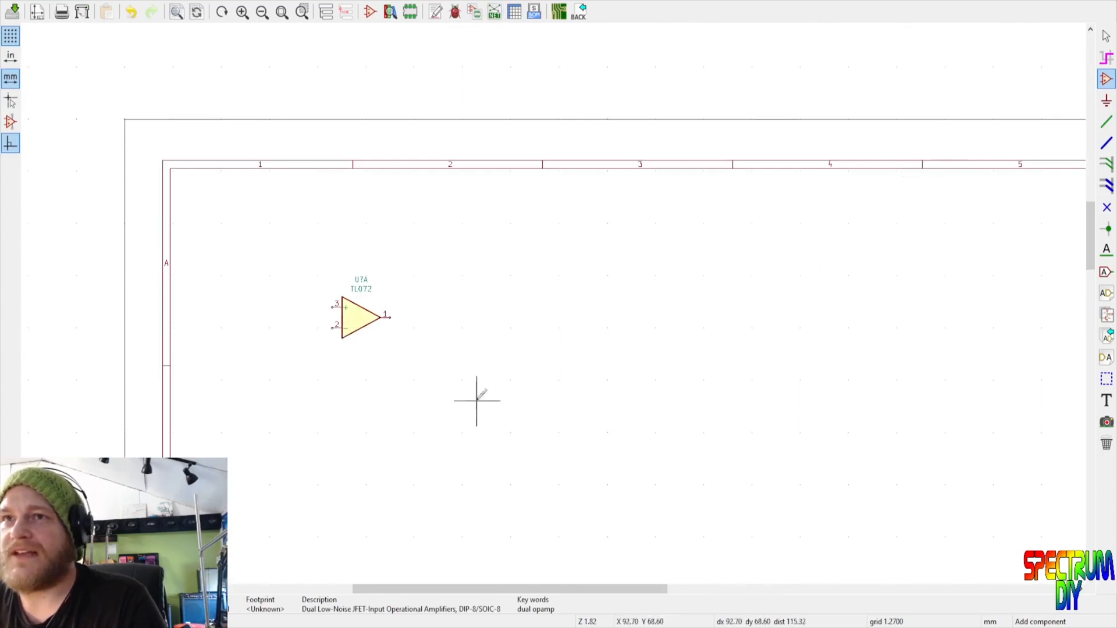
mouse_move(351, 400)
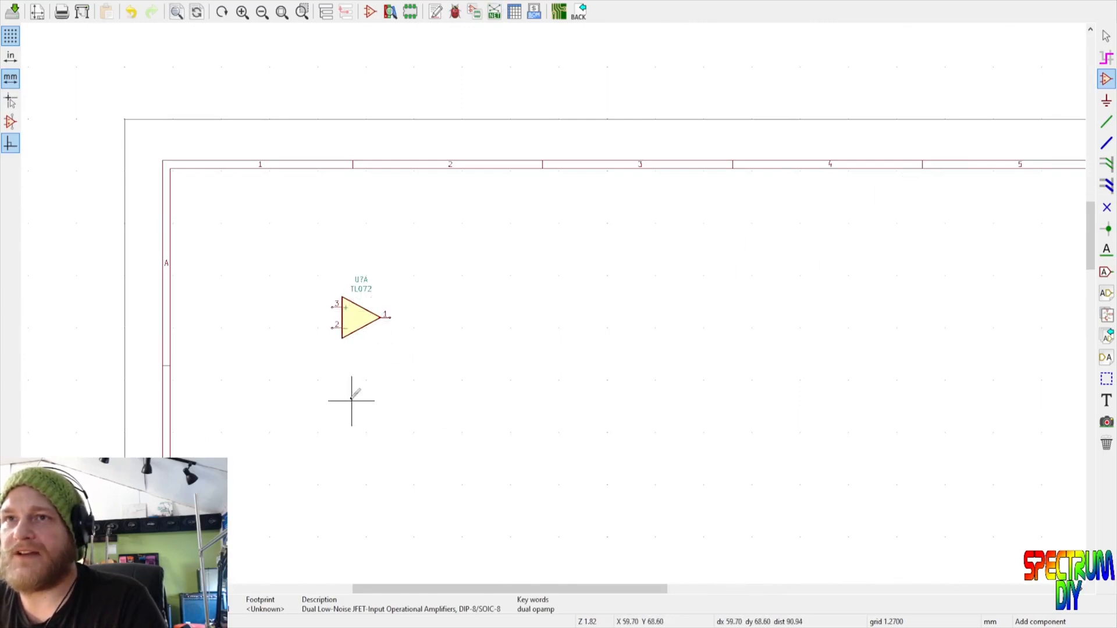
mouse_move(342, 406)
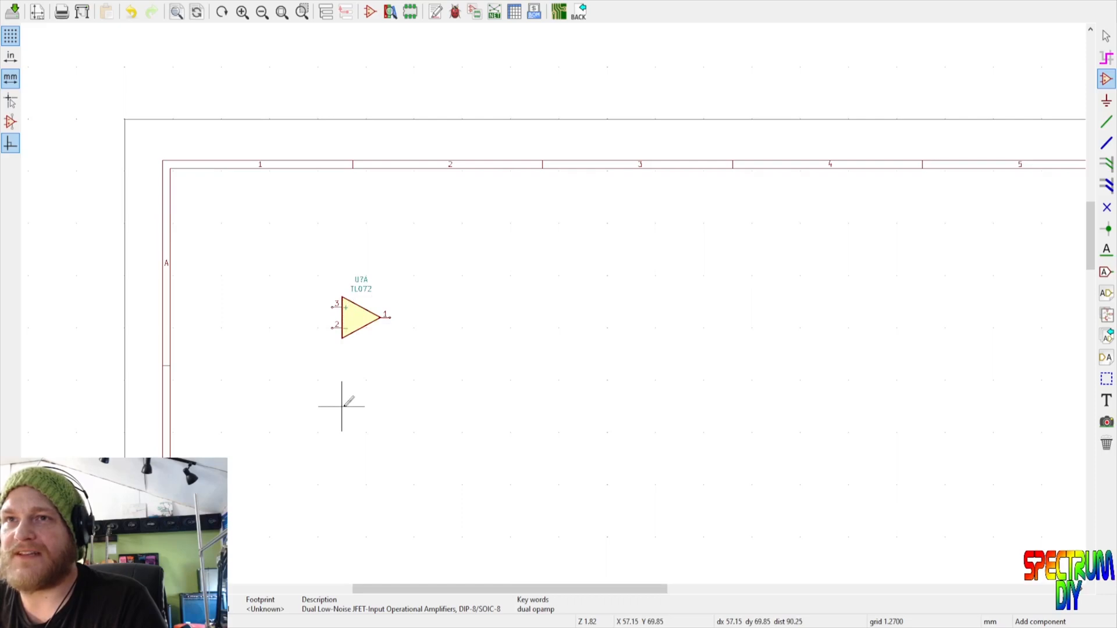
mouse_move(94, 114)
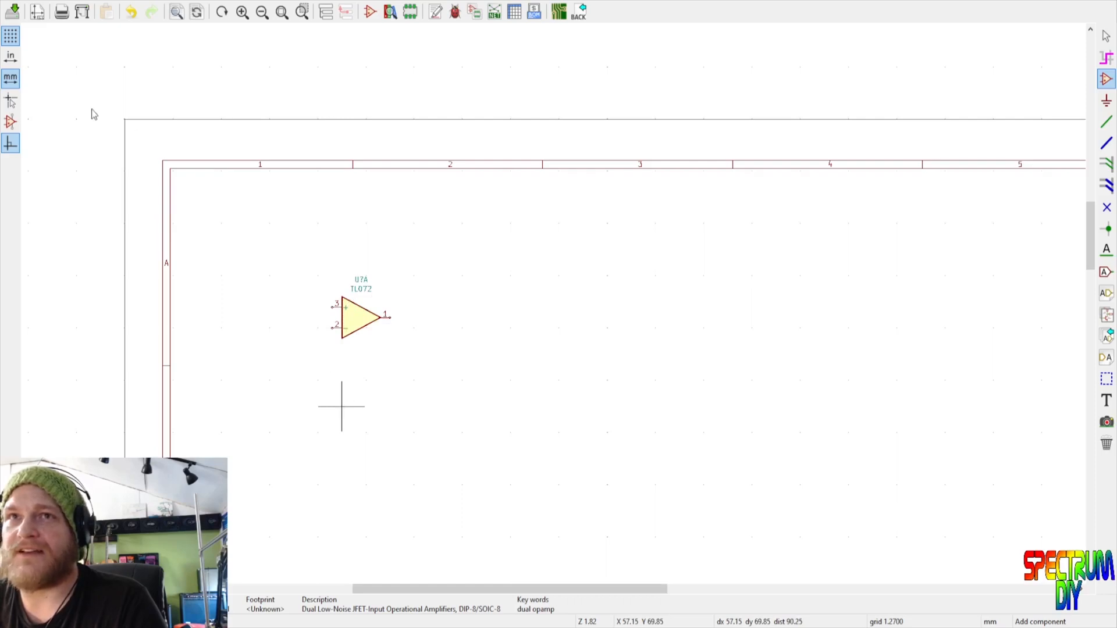
click(346, 400)
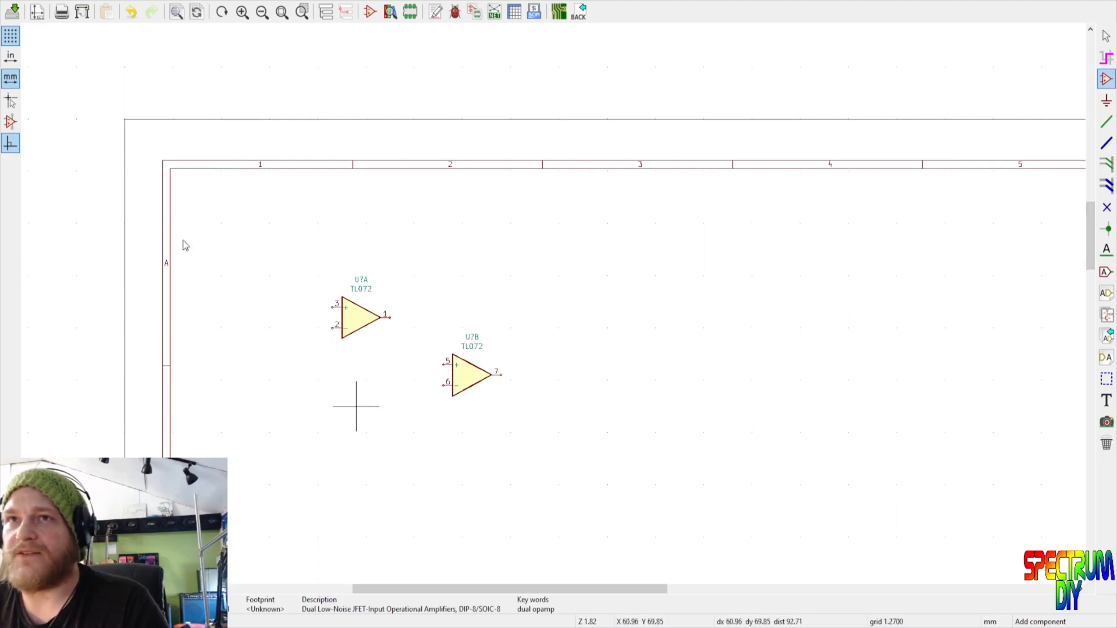
mouse_move(567, 495)
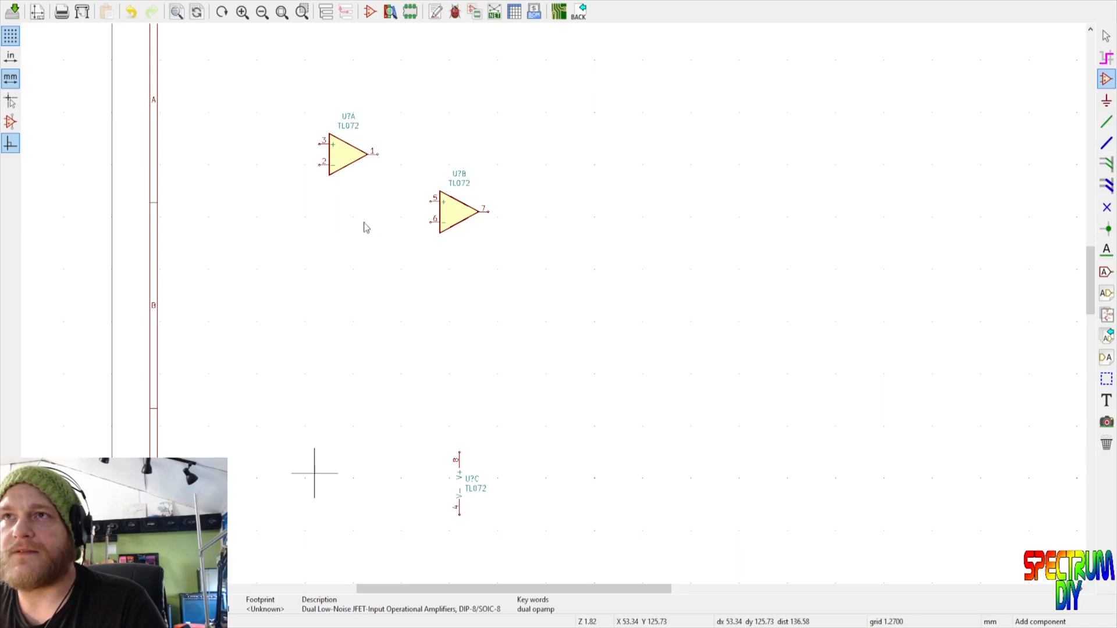
mouse_move(589, 457)
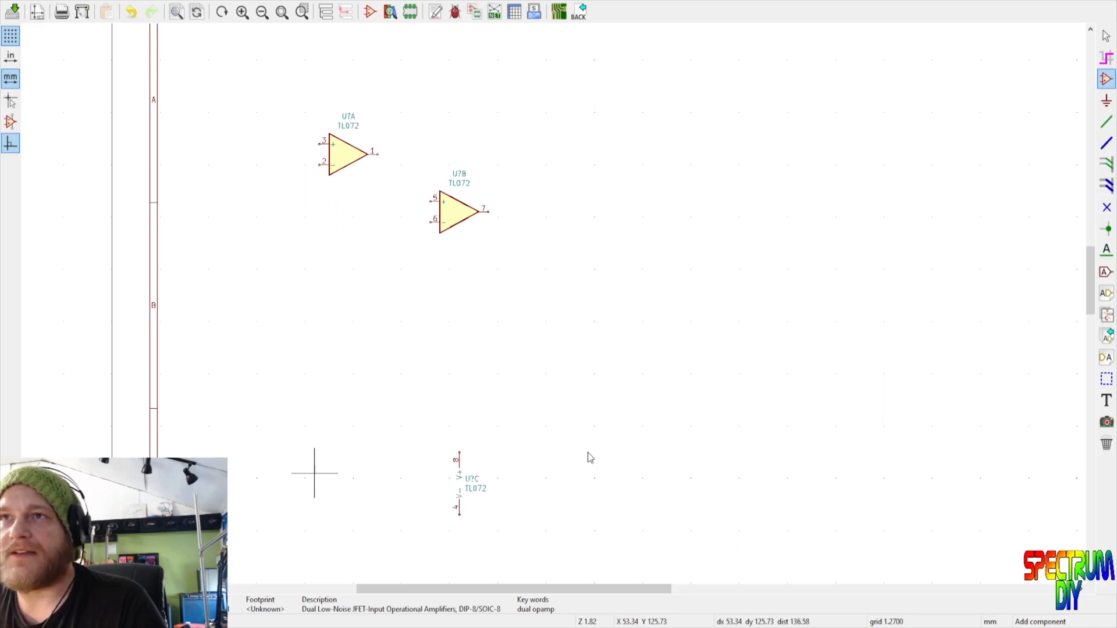
Place the Conn_02x08_Odd_Even power header beside the TL072 units
click(314, 477)
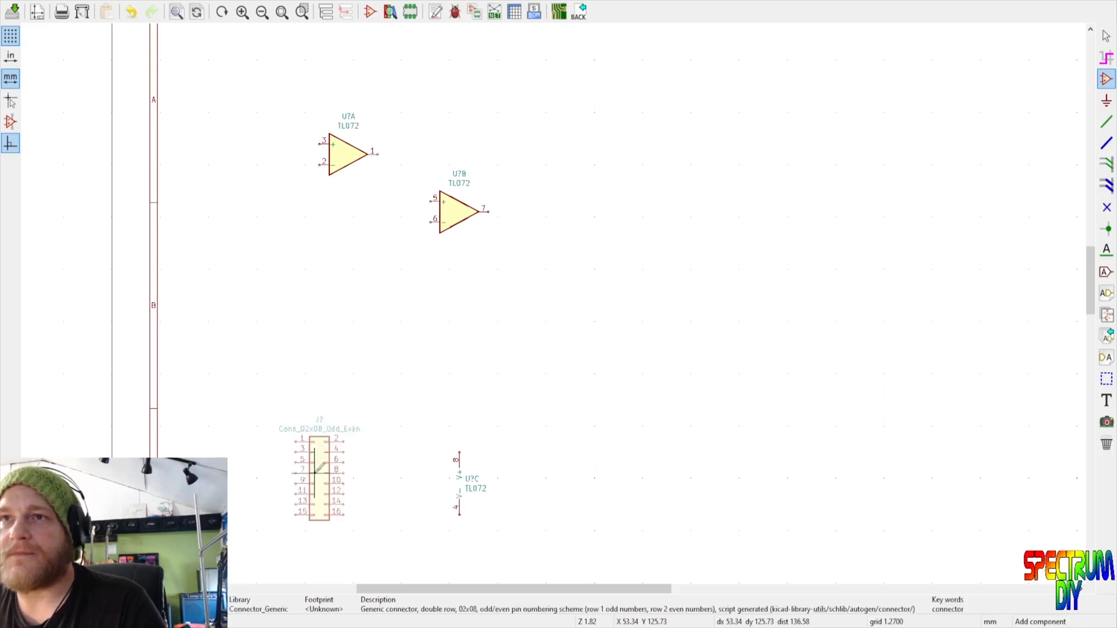
mouse_move(308, 477)
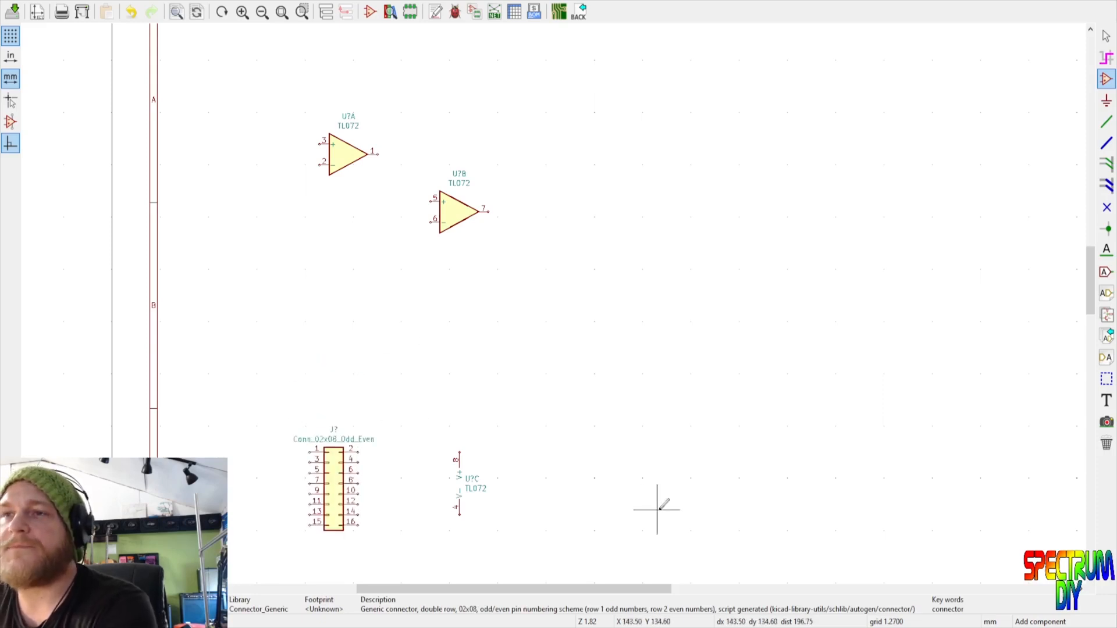
mouse_move(604, 570)
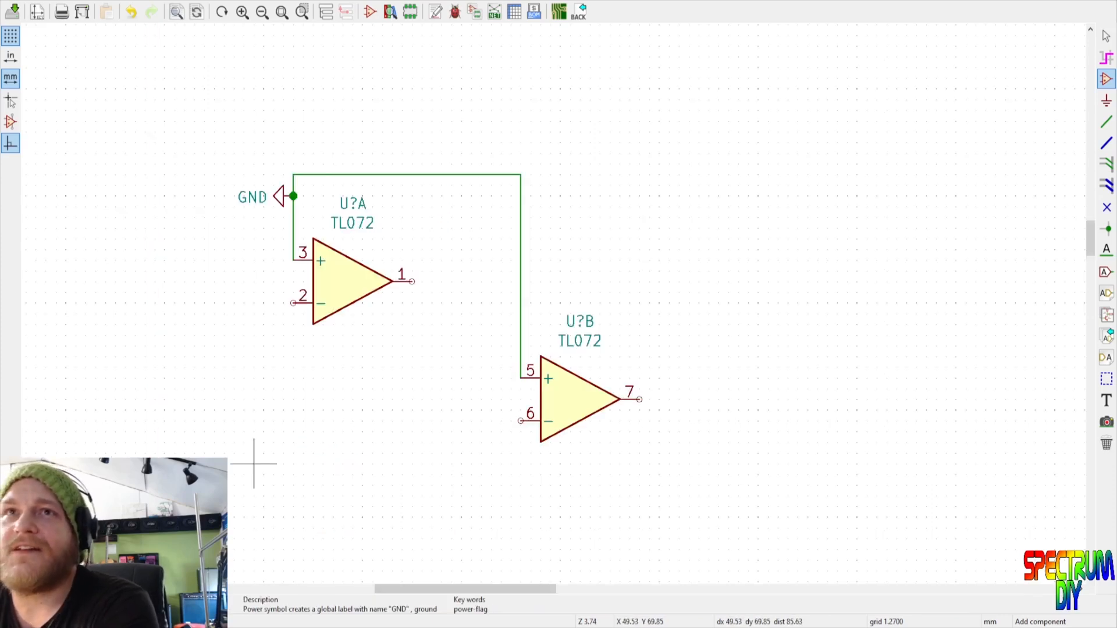
mouse_move(600, 456)
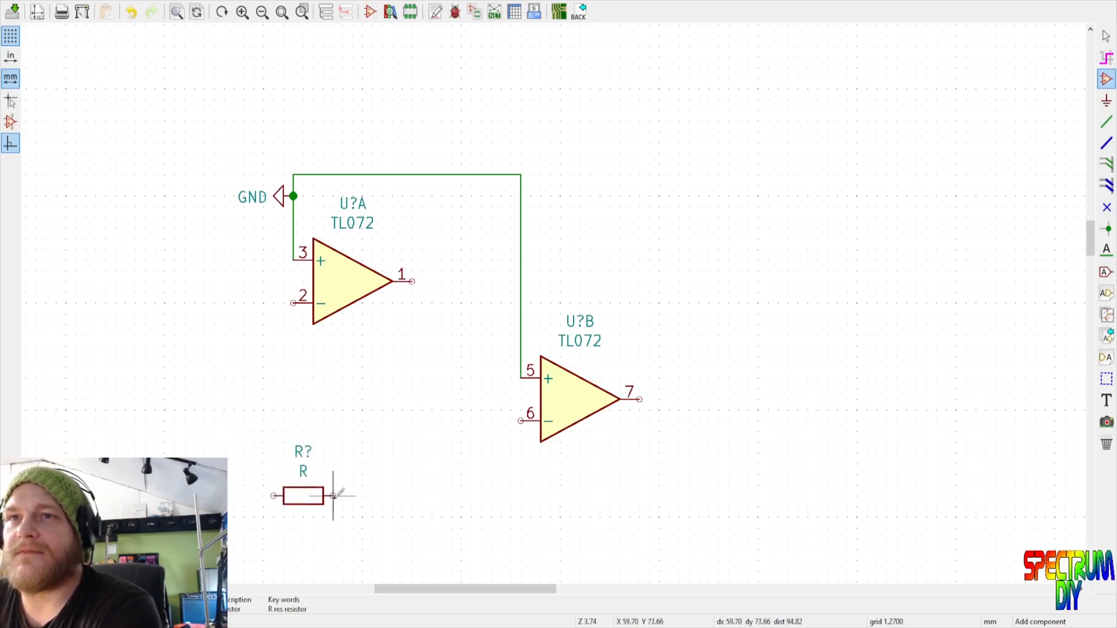
mouse_move(552, 457)
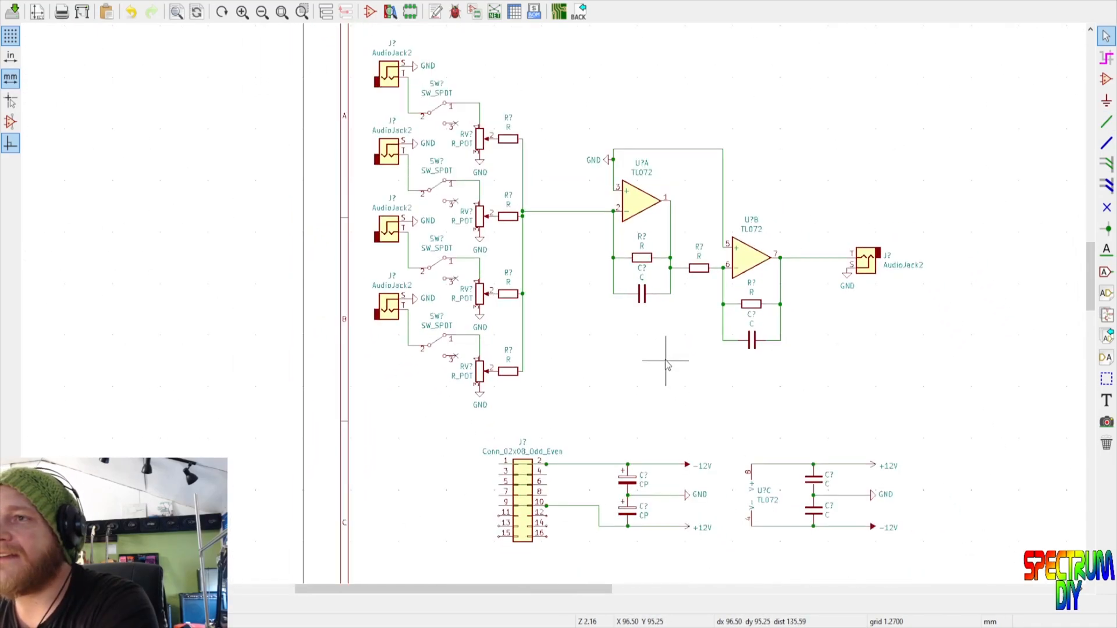
Drag the imported mixer footprint group into position on the board
scroll(down, 3)
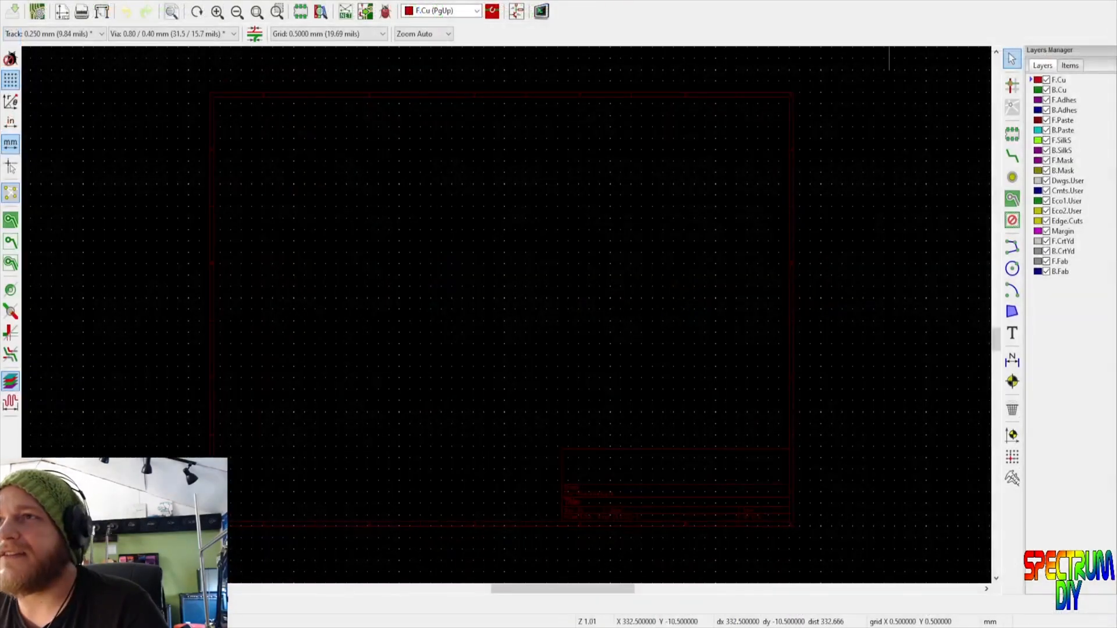
mouse_move(669, 445)
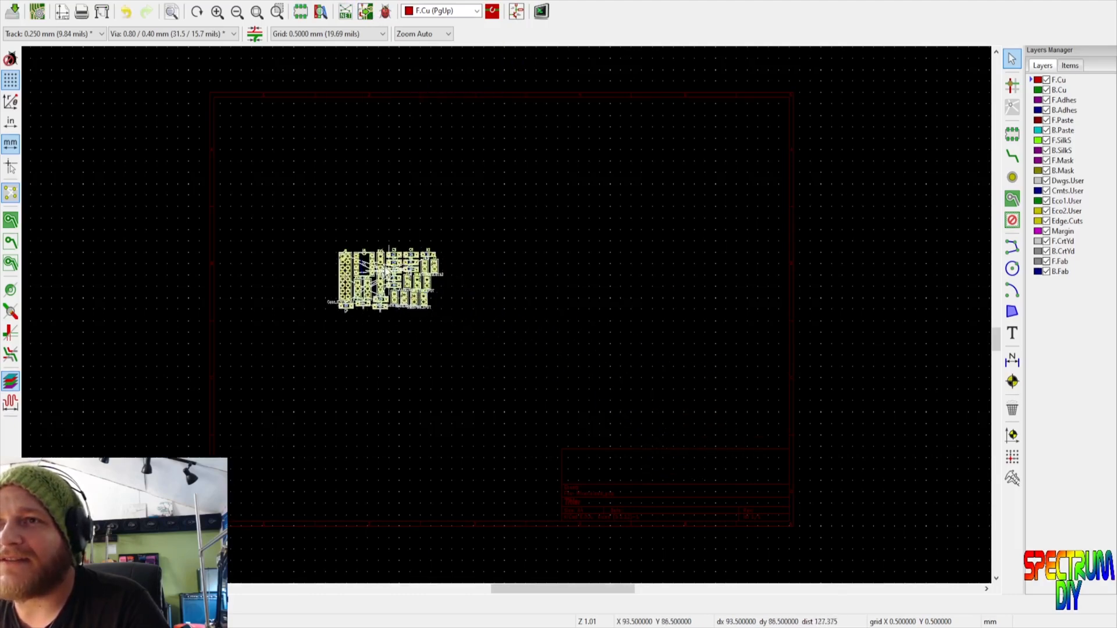
drag(385, 278, 438, 242)
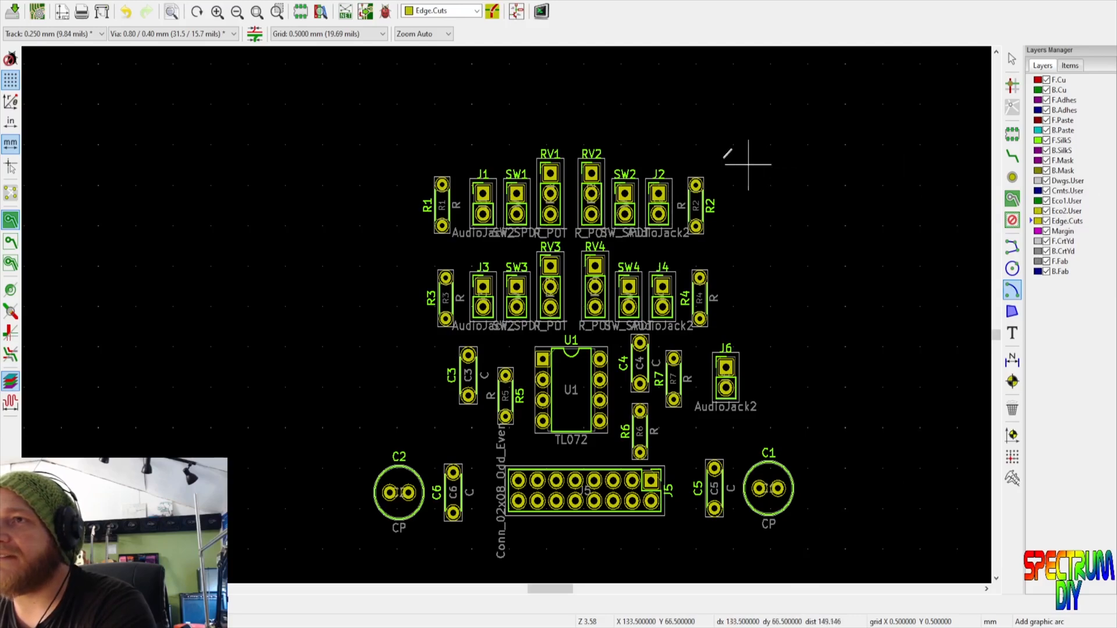
mouse_move(392, 185)
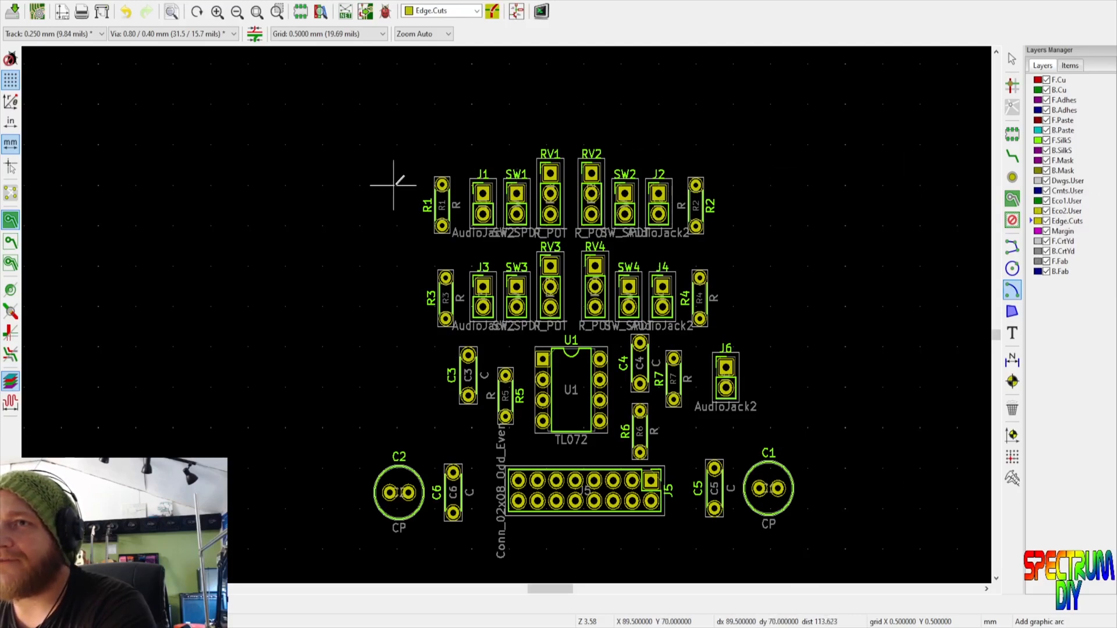
Draw a rounded corner of the Edge.Cuts board outline
click(395, 183)
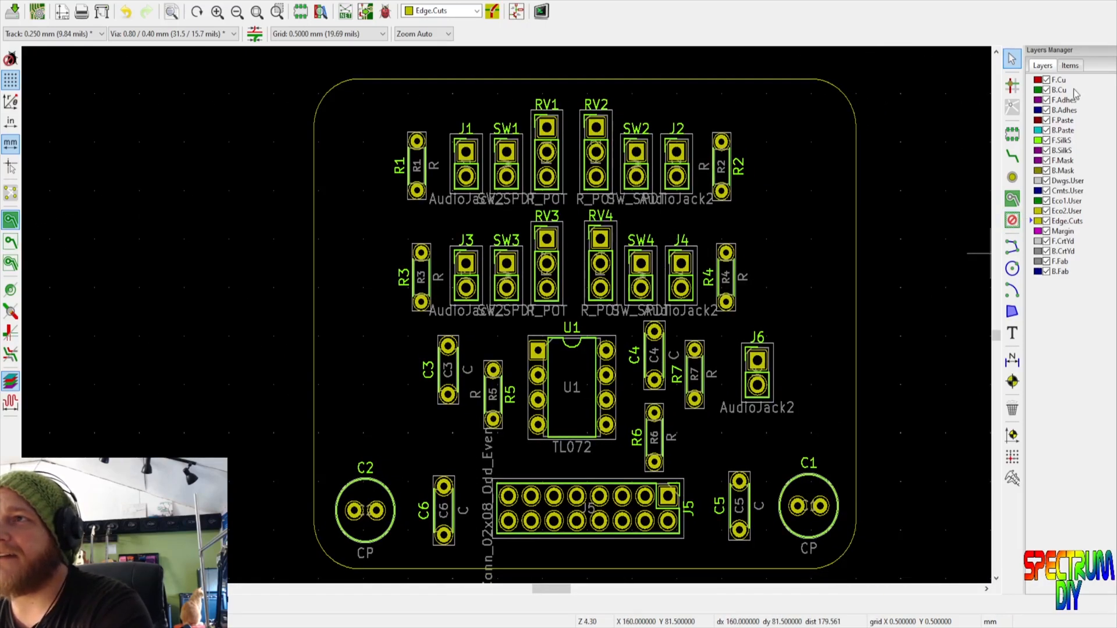
Make B.Cu active and draw a filled copper zone spanning the board outline
click(1059, 89)
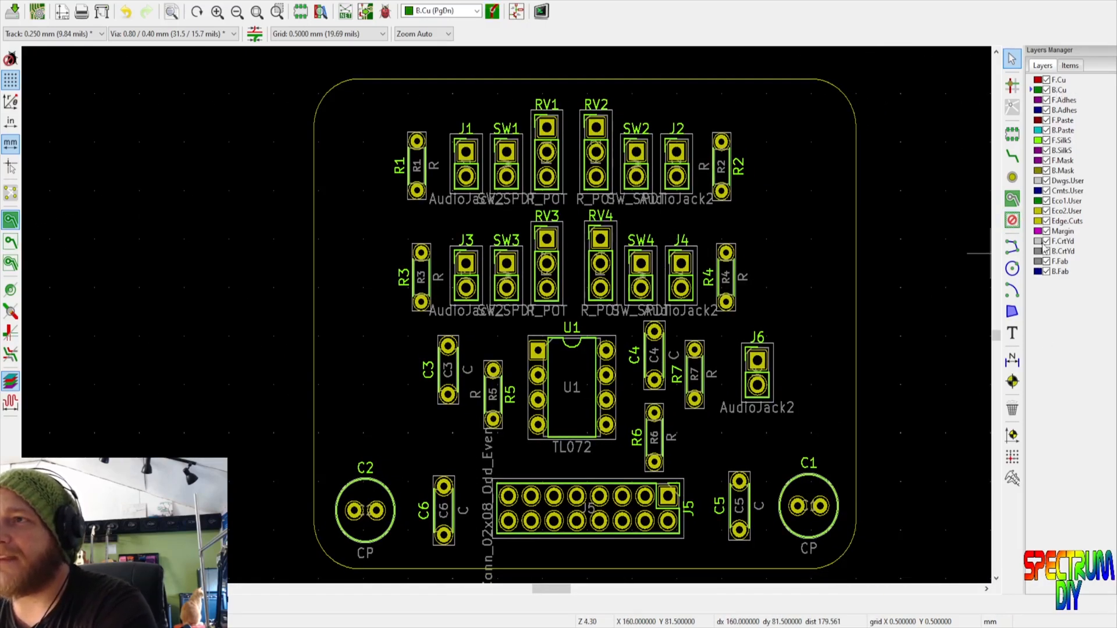
click(1012, 198)
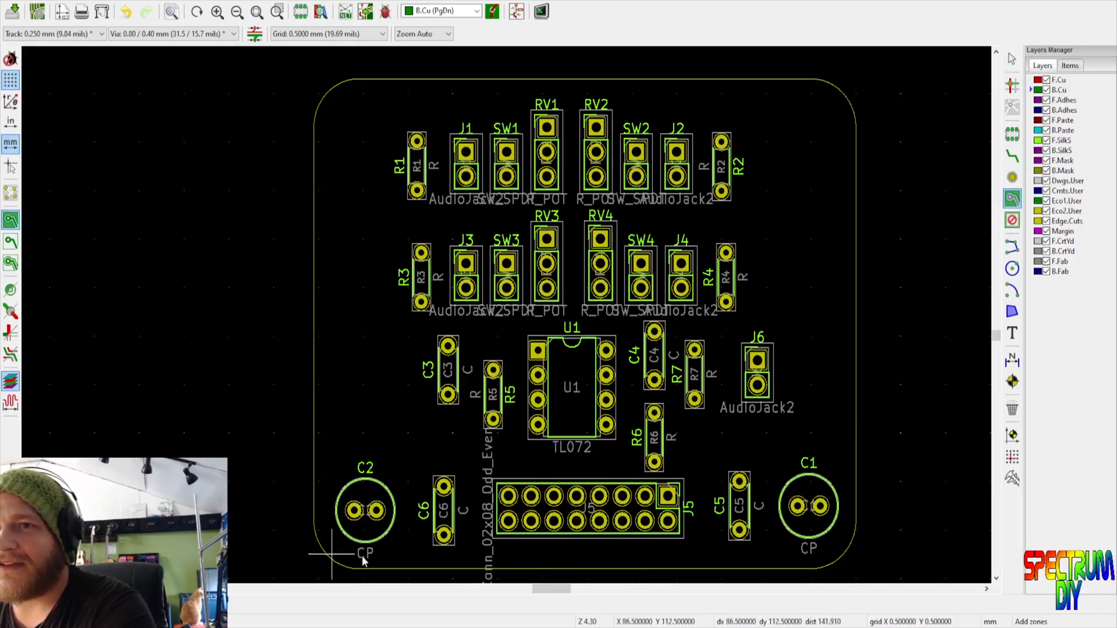
mouse_move(476, 202)
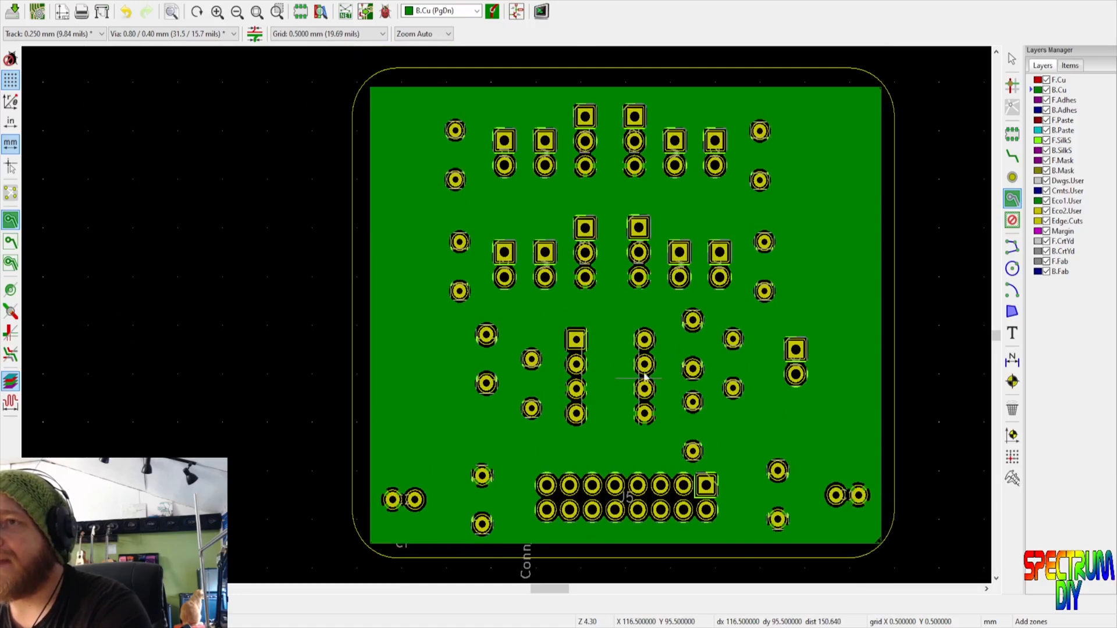
mouse_move(809, 320)
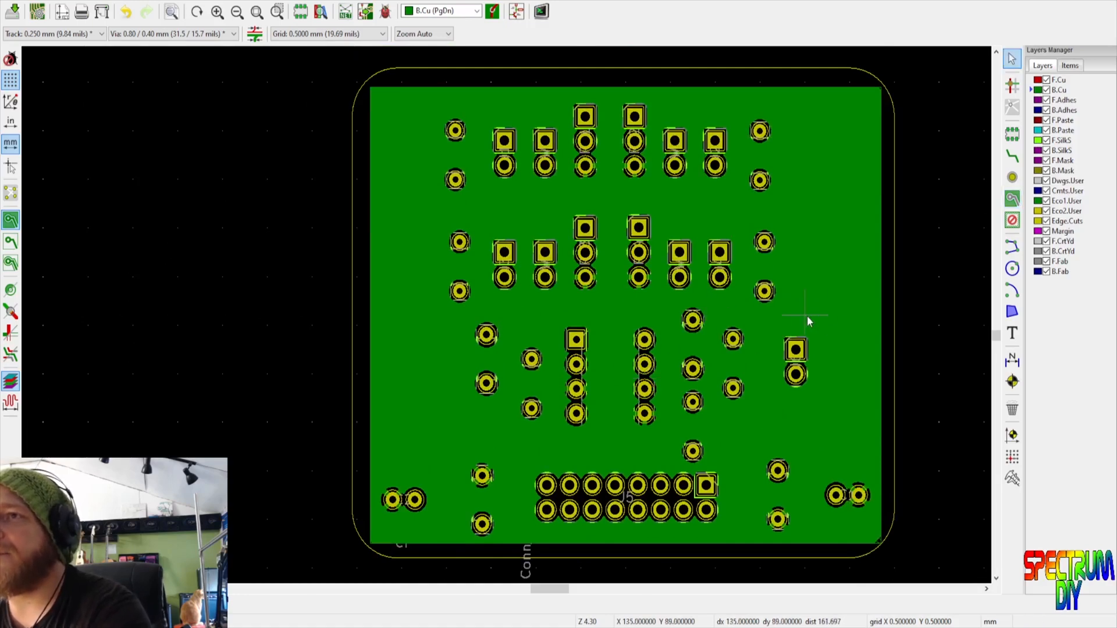
click(10, 241)
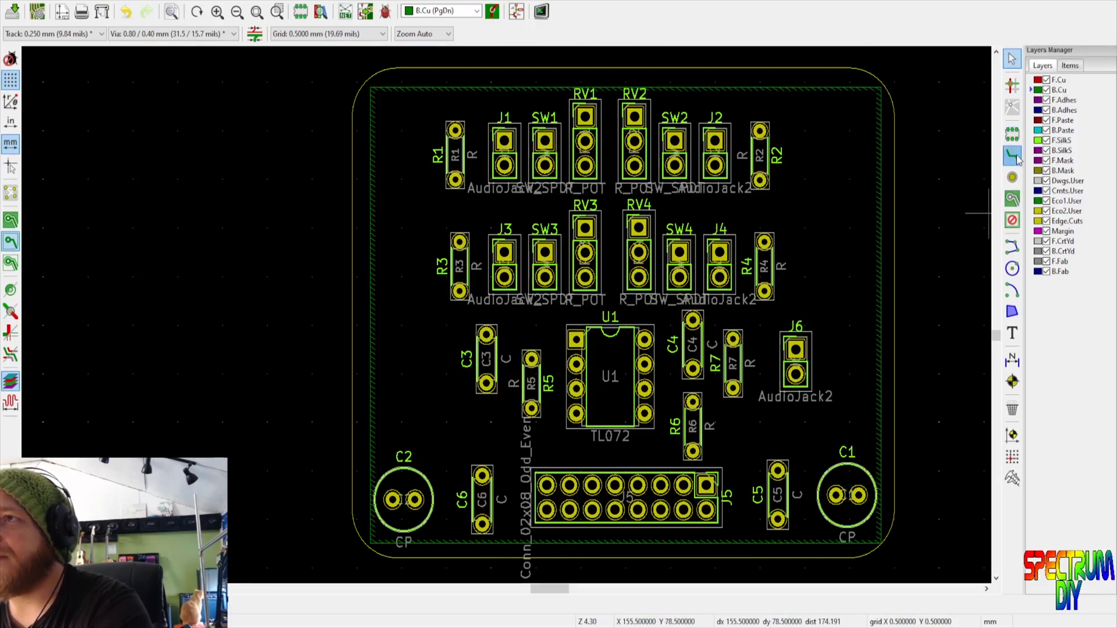
click(1012, 156)
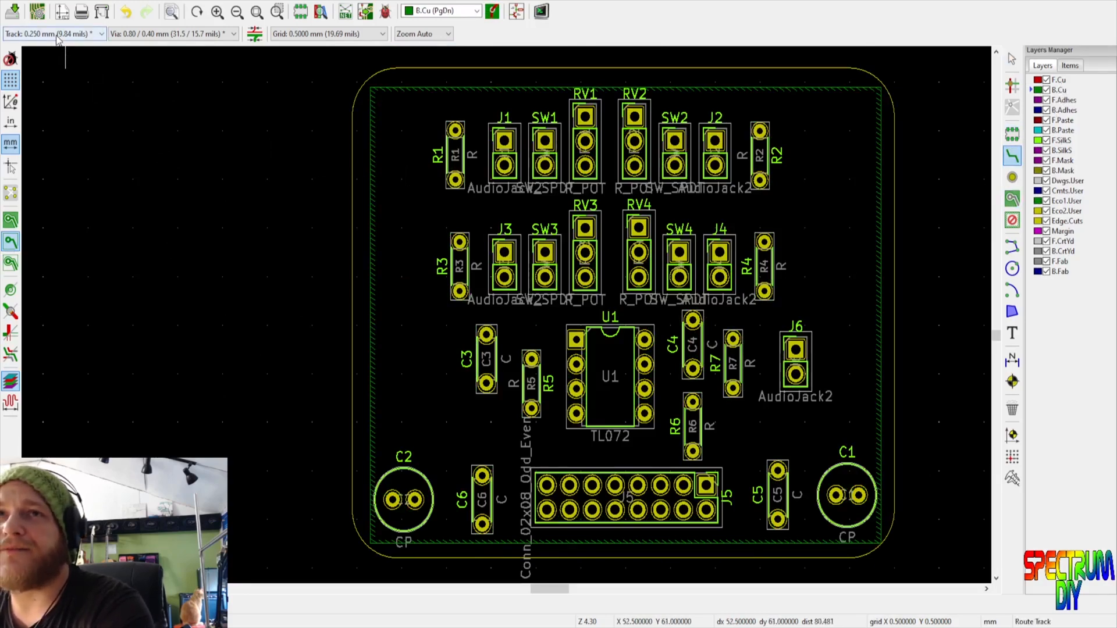